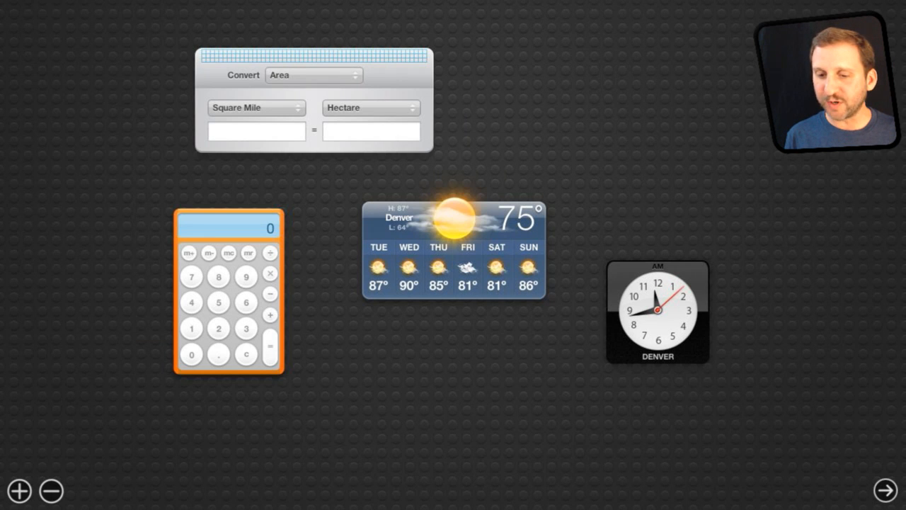
Move the Calculator widget left, next to the weather widget.
left_click(19, 491)
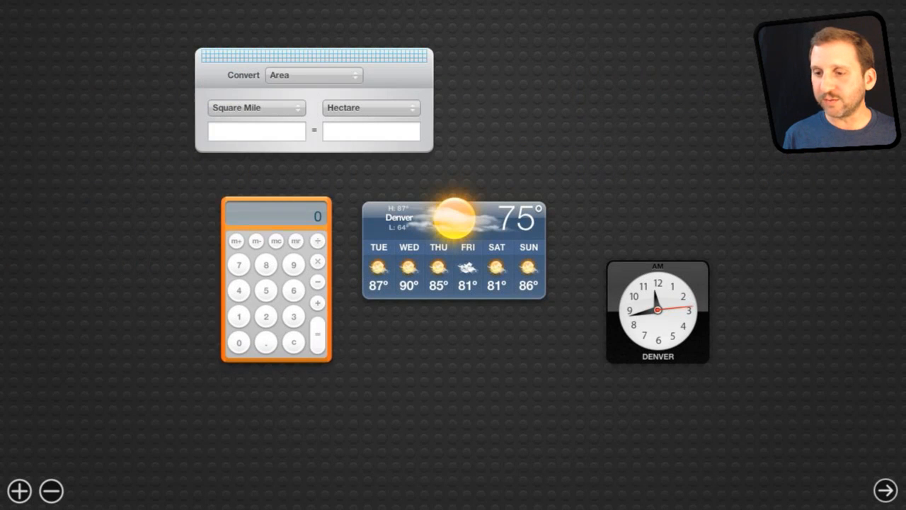
left_click_drag(275, 282, 156, 280)
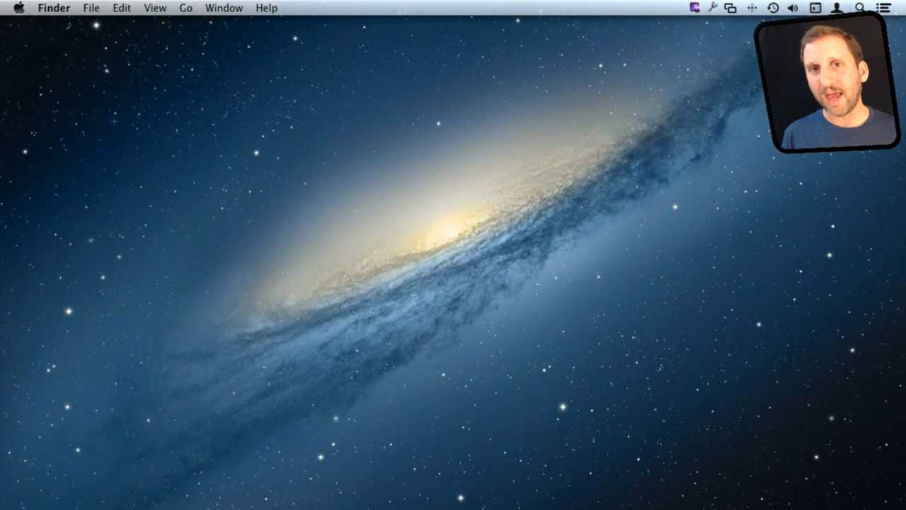
Clip the Financial Times Markets data box into a Dashboard widget.
left_click(288, 487)
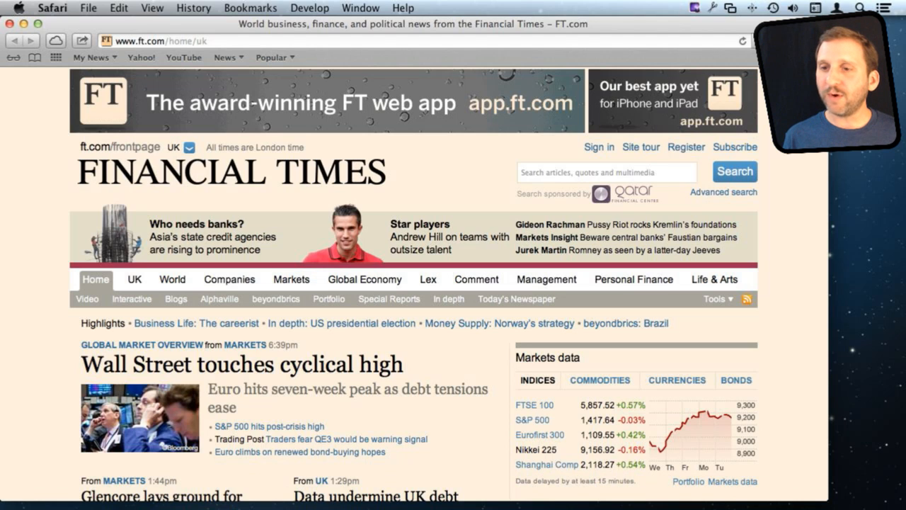
left_click(88, 8)
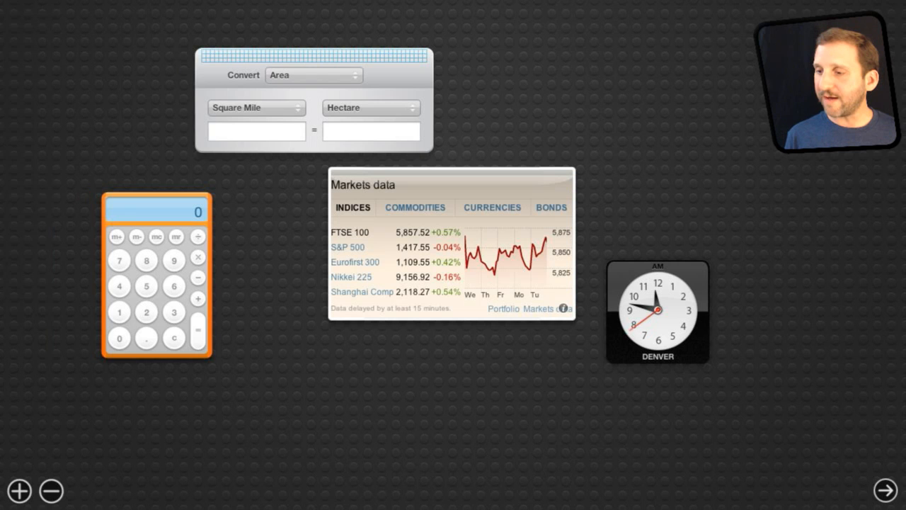
Drag the Markets data web clip off the weather widget into its new spot.
left_click_drag(451, 184, 601, 124)
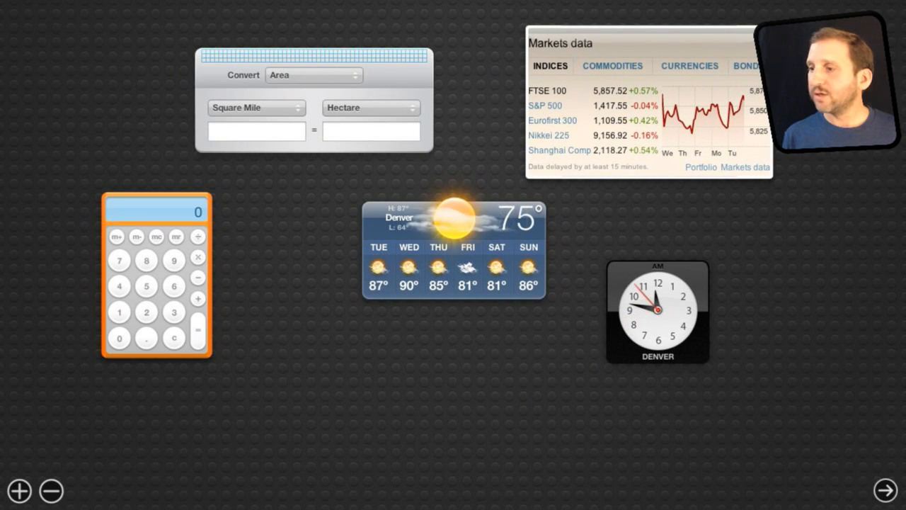
left_click_drag(644, 42, 357, 328)
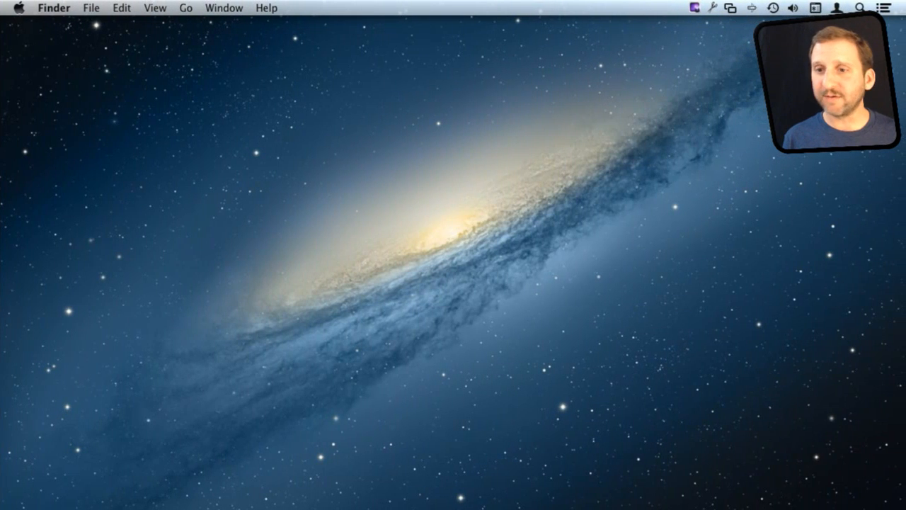
Uncheck 'Show Dashboard as a space' in Mission Control preferences.
left_click(18, 8)
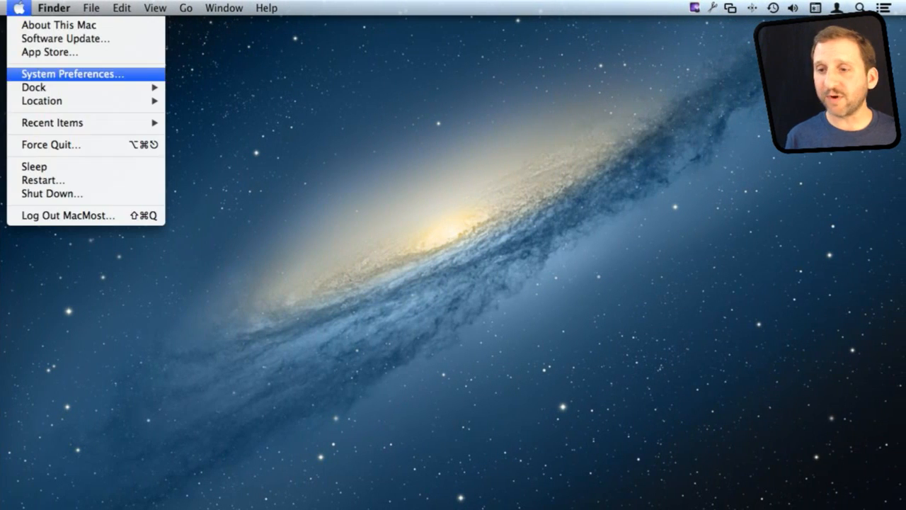
left_click(72, 73)
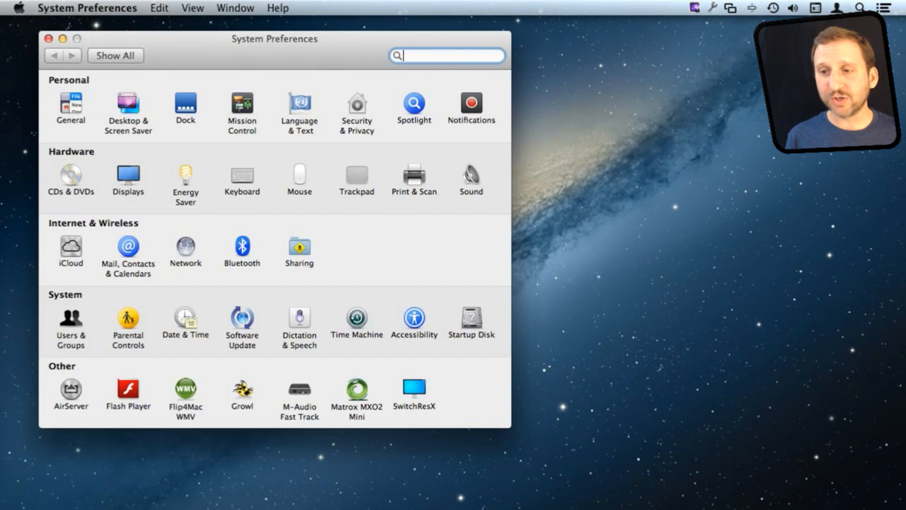
left_click(242, 104)
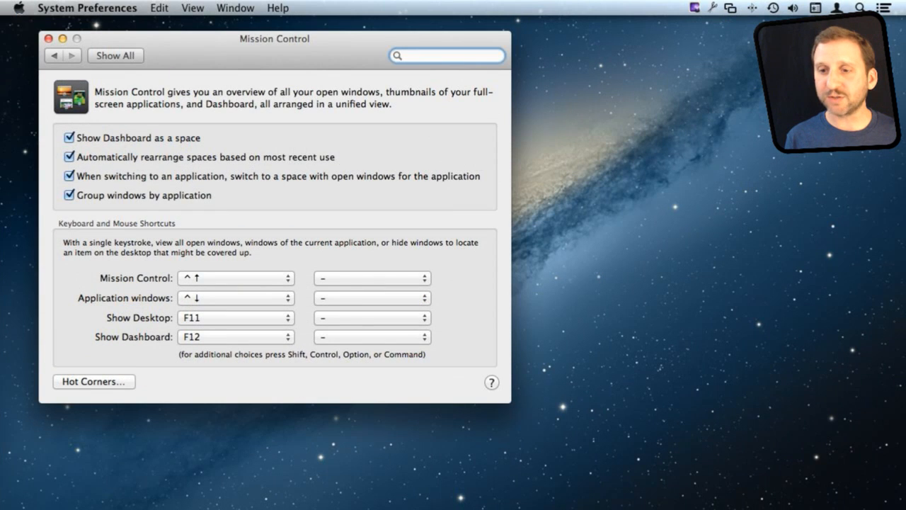
left_click(49, 39)
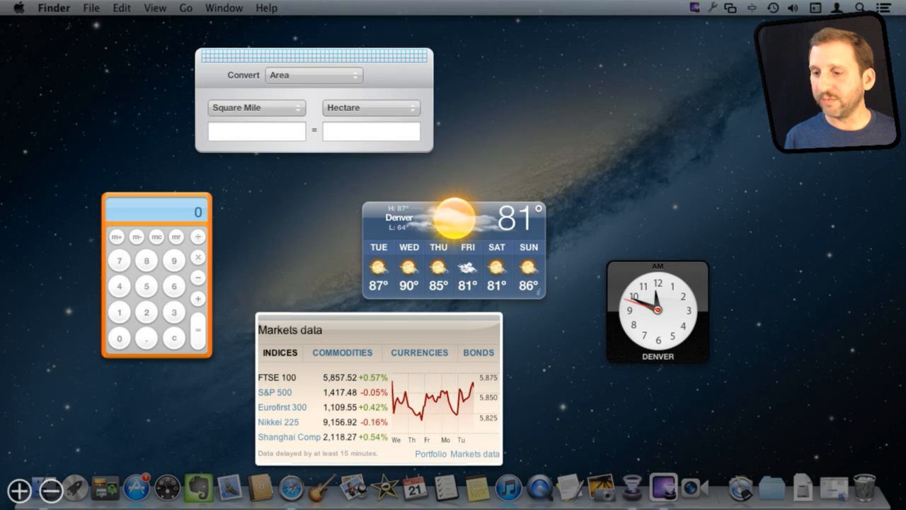
Dismiss the Dashboard overlay by clicking an empty area.
left_click(77, 488)
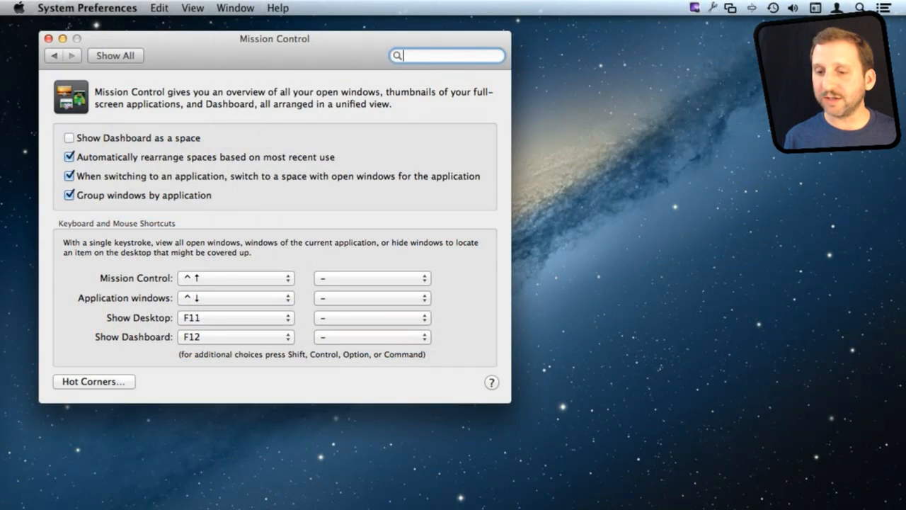
left_click(235, 336)
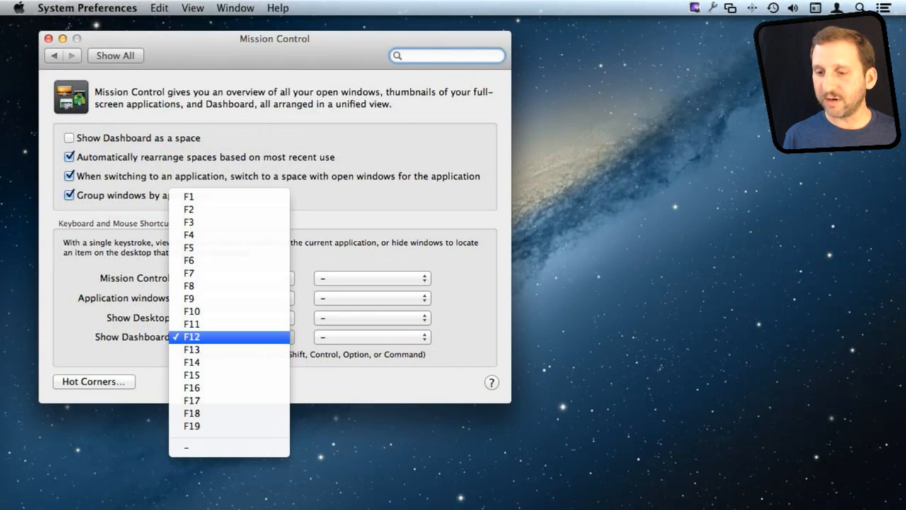
left_click(191, 336)
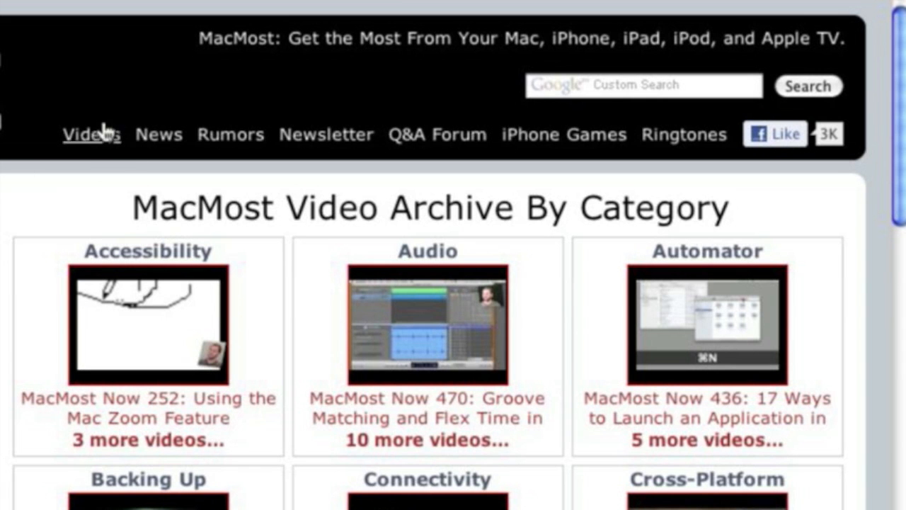
mouse_move(899, 188)
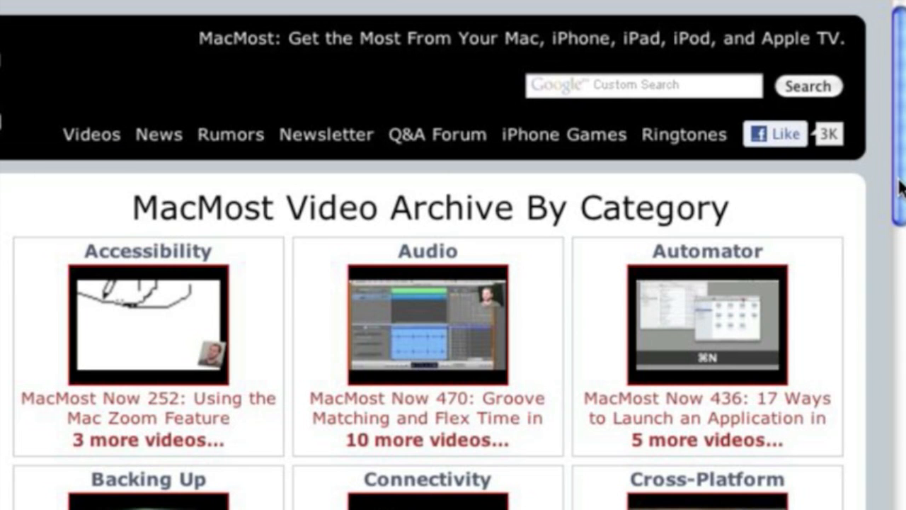
Scroll the MacMost archive down to the iMovie, iPad and iPhone Accessories categories.
scroll("down", 3)
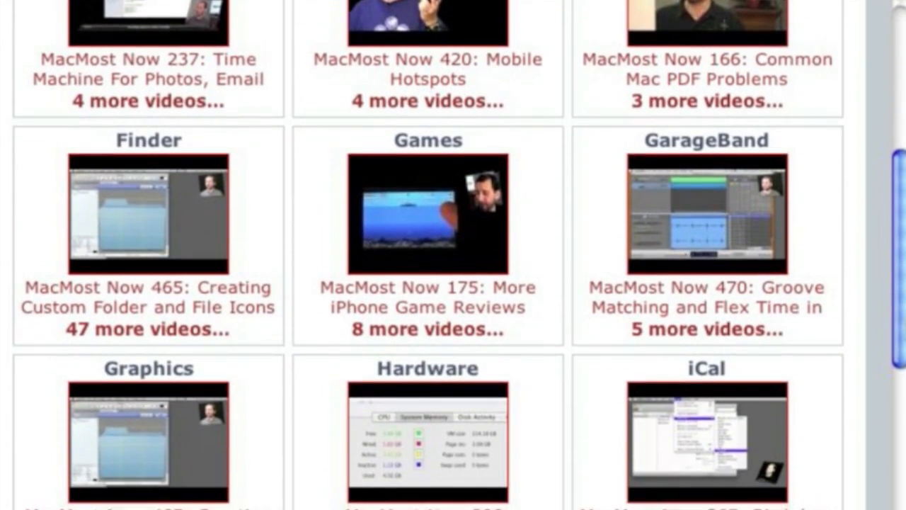
scroll("down", 3)
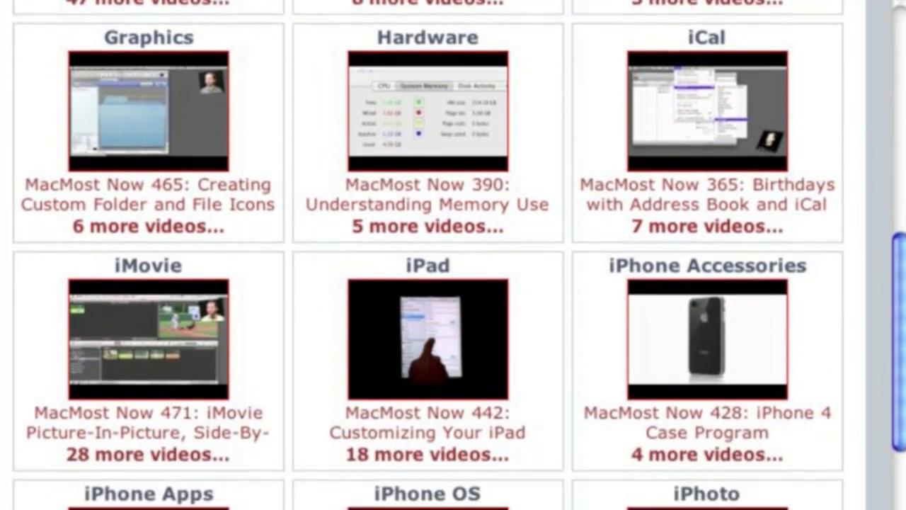